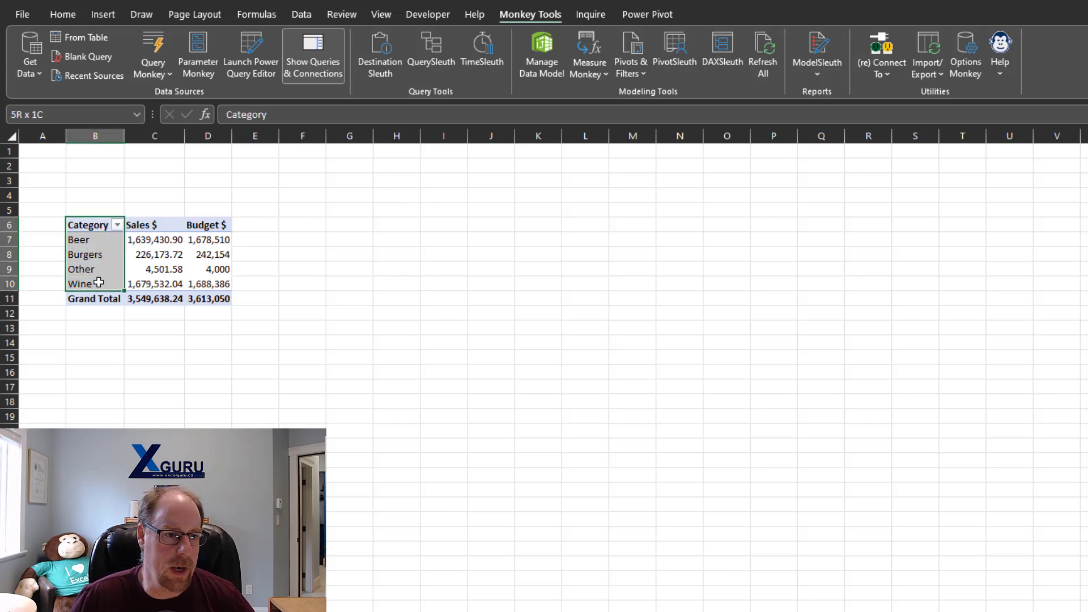
- Copy the pivot's Category column (B6:B10) and paste it at J6
key(ctrl+c)
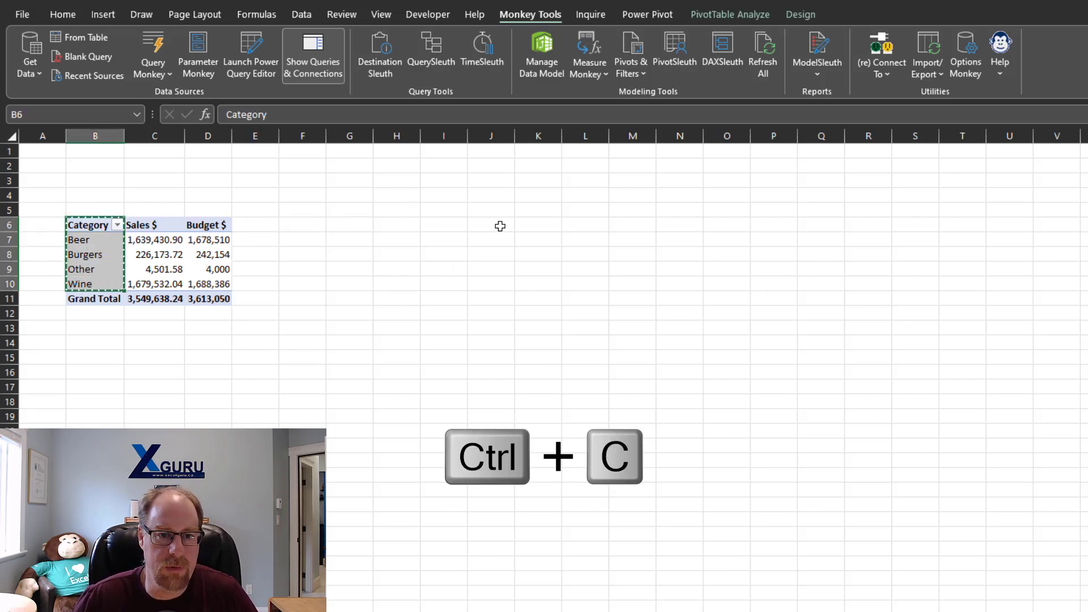
click(491, 225)
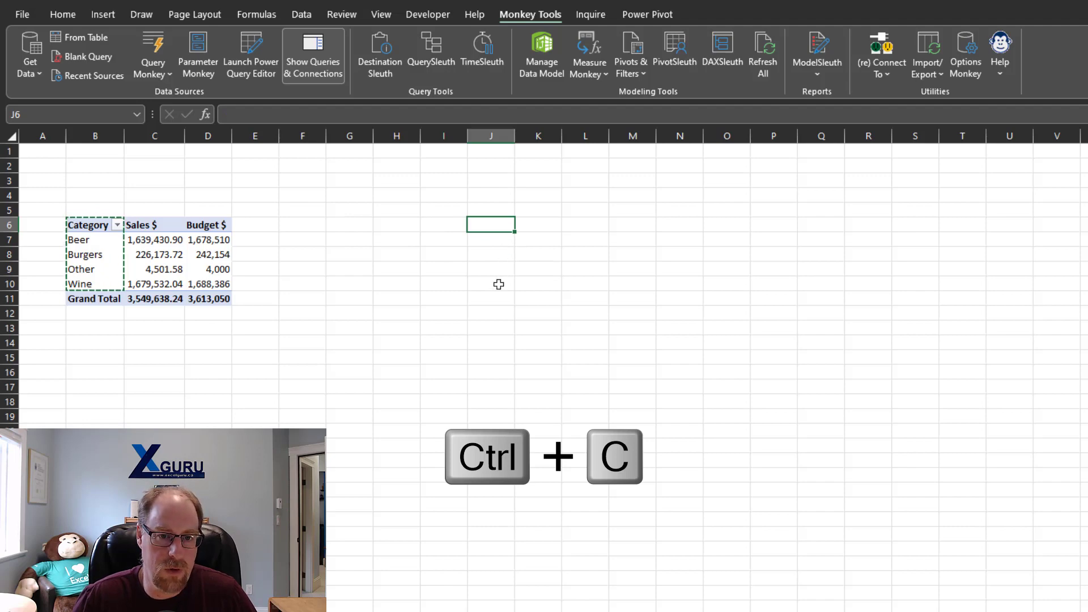
key(ctrl+v)
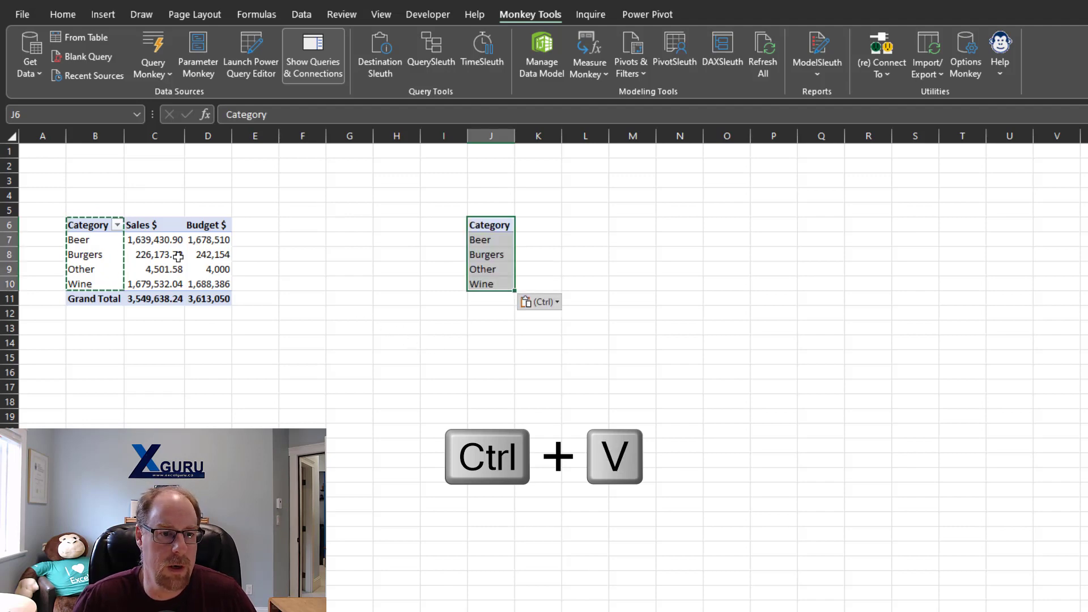
- Paste the Sales $ column at K6 and autofit column K so figures show
click(154, 224)
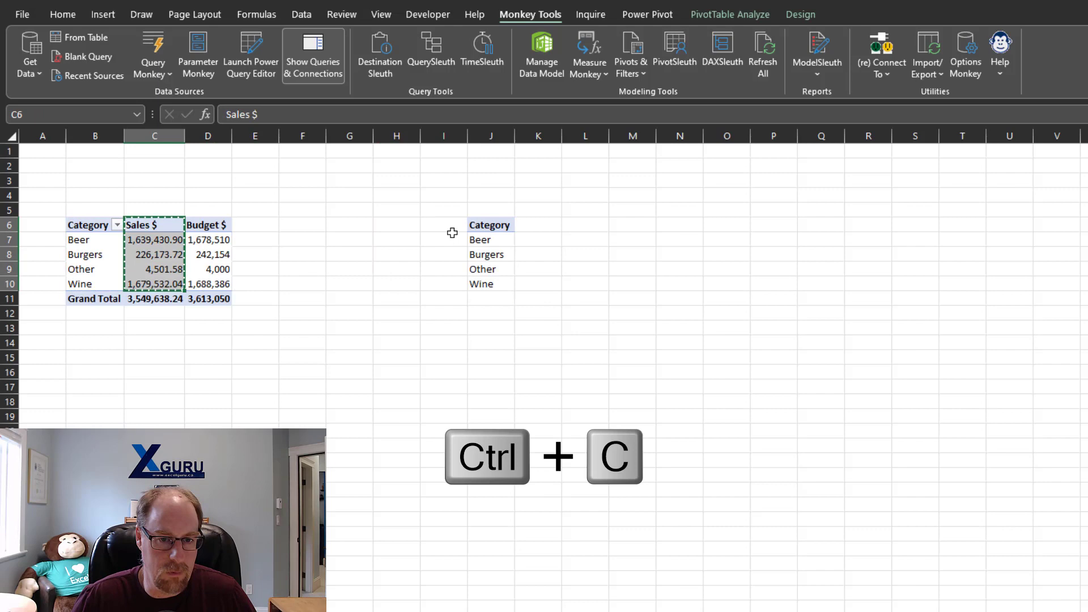
key(ctrl+v)
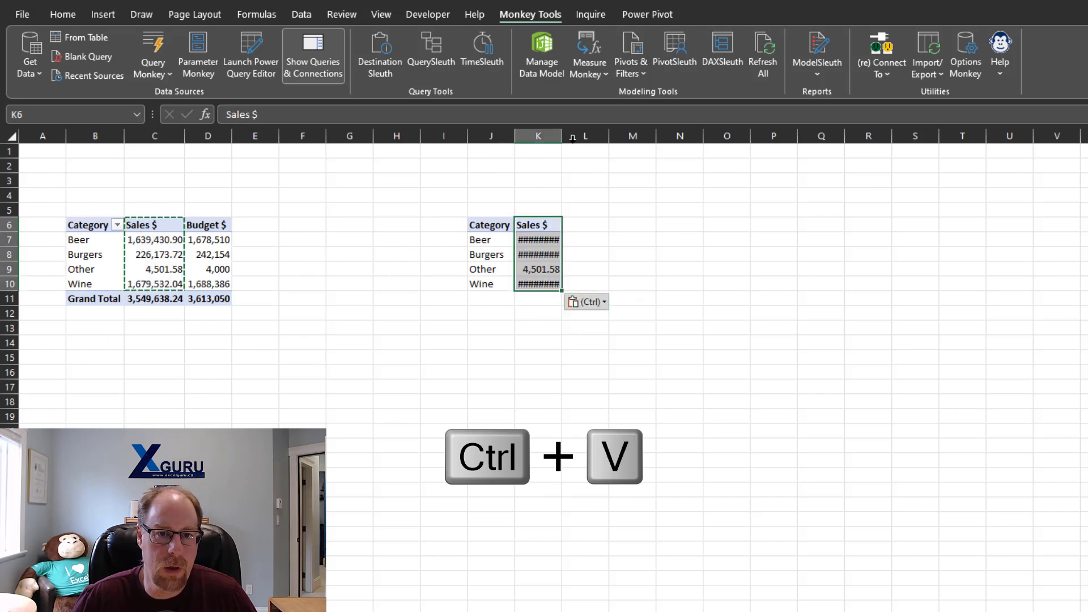
key(ctrl+v)
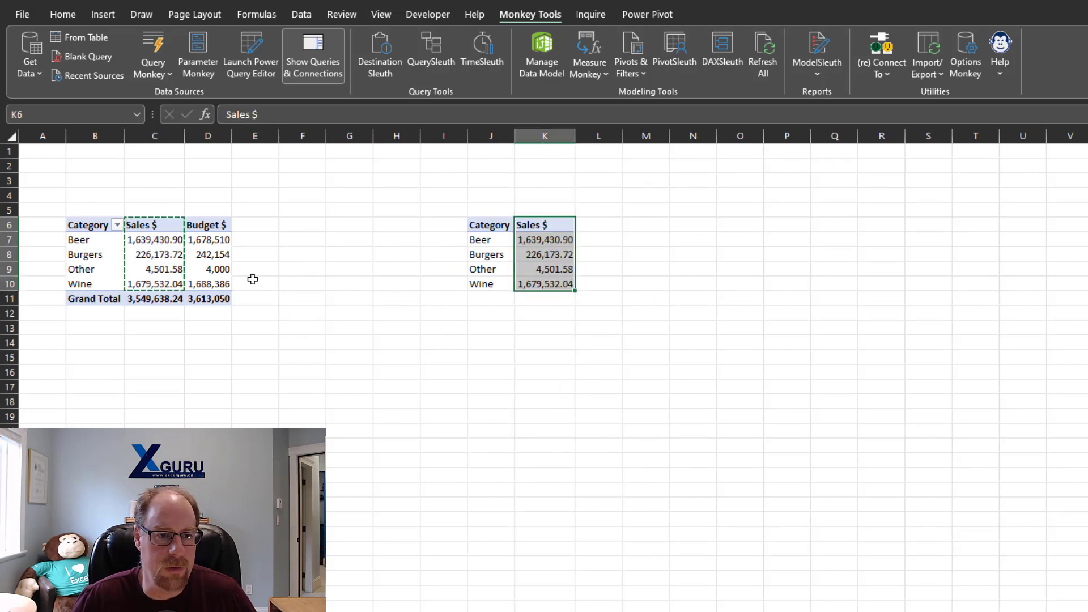
click(207, 224)
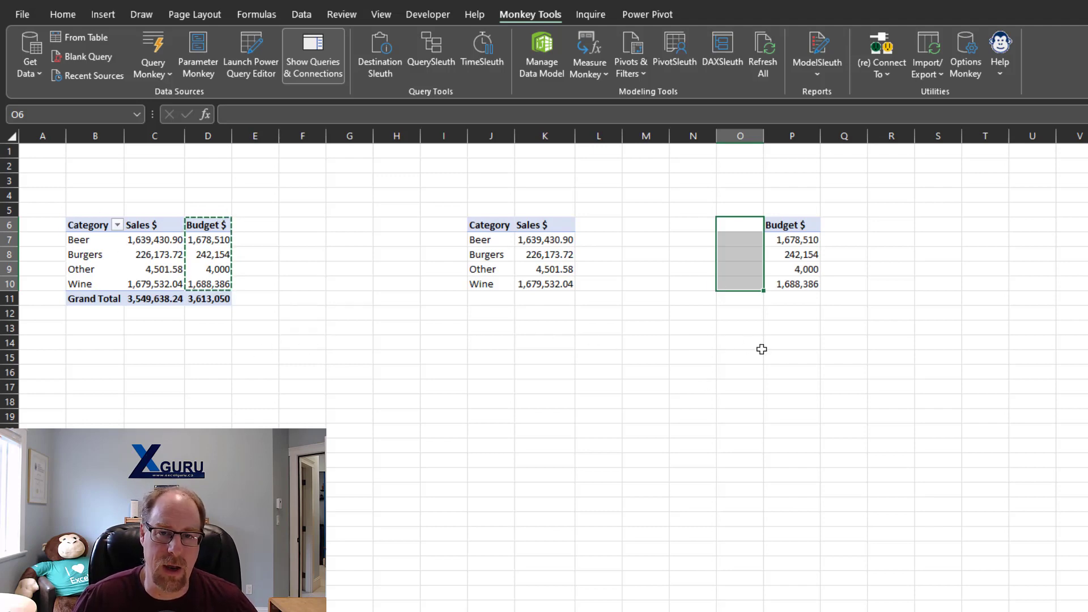
mouse_move(797, 362)
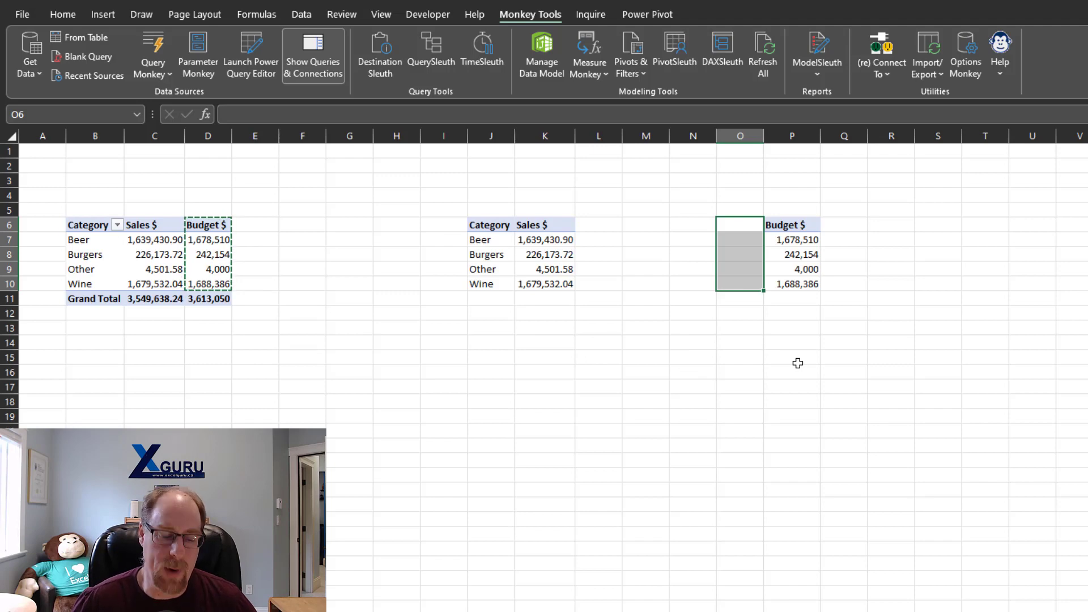
- Use clipboard history to paste the Category list into O6:O10 beside Budget $
key(win+v)
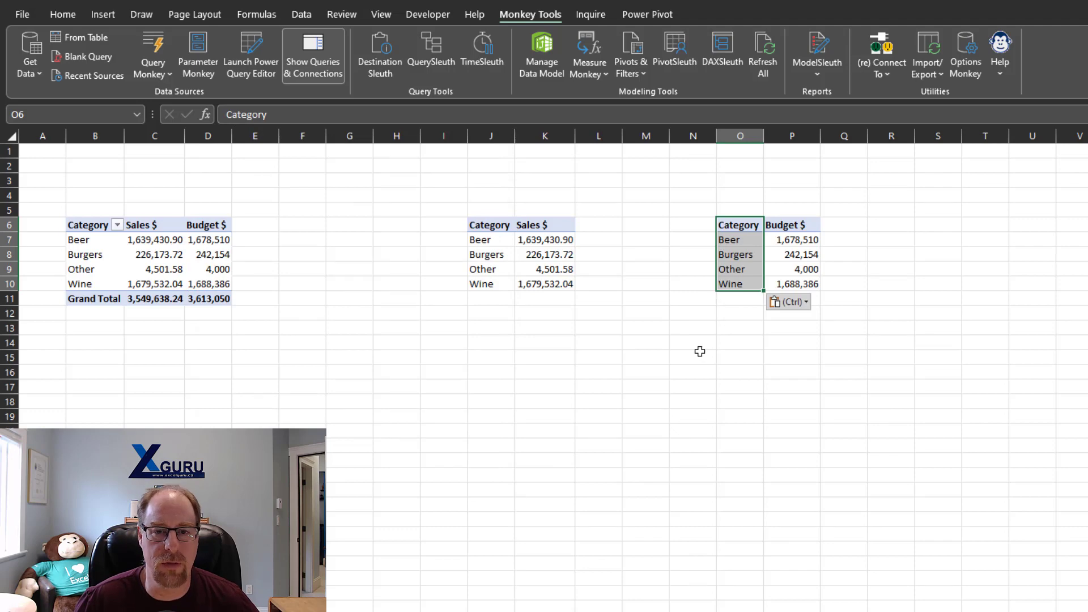
mouse_move(661, 334)
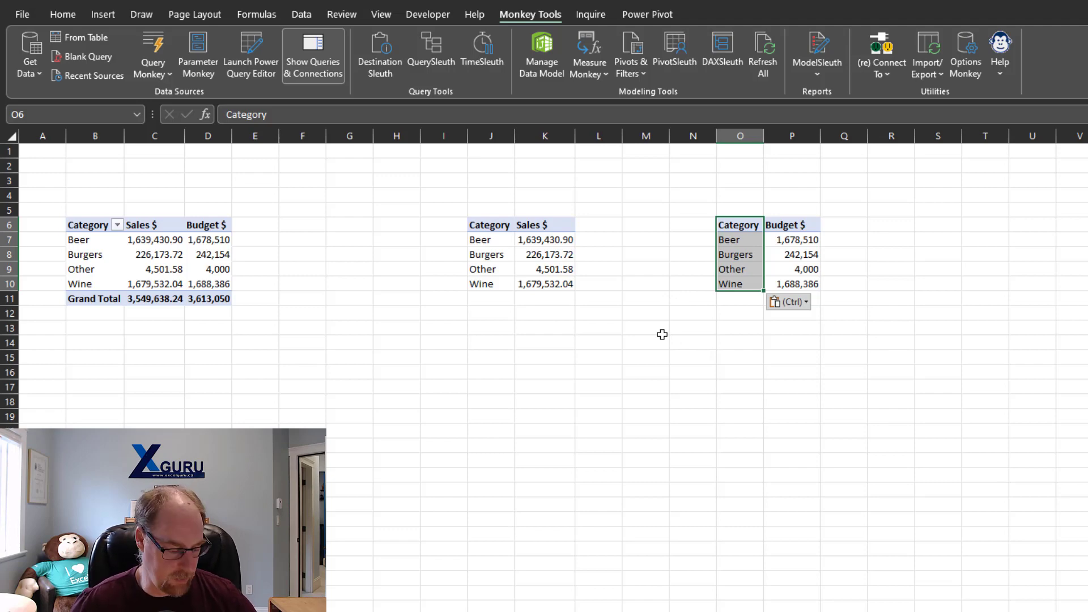
- Browse clipboard history for the copied Budget $, Sales $ and Category entries, then dismiss it
key(win+v)
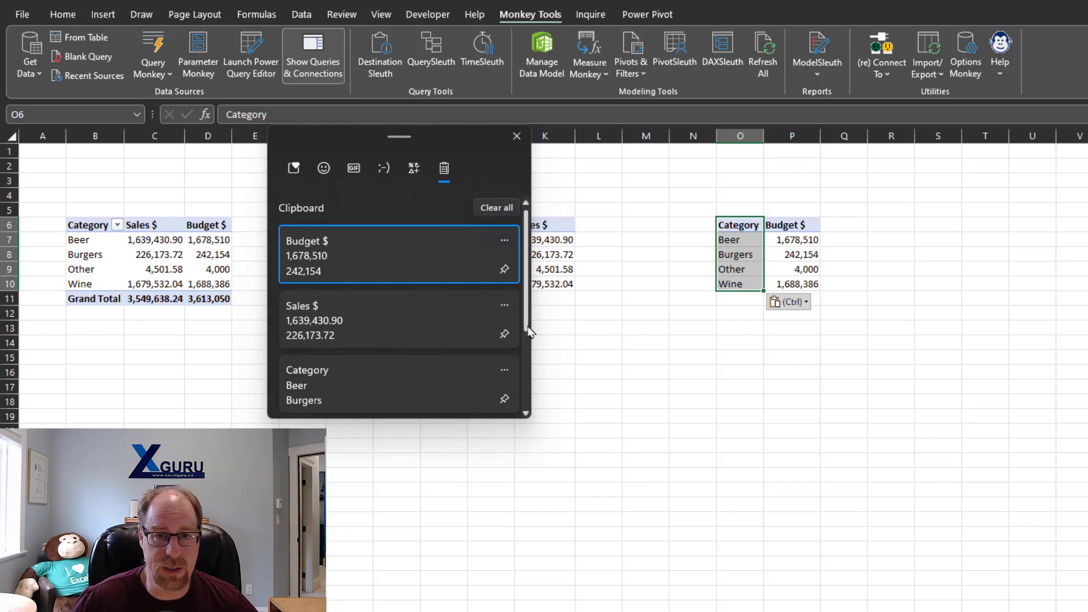
mouse_move(482, 340)
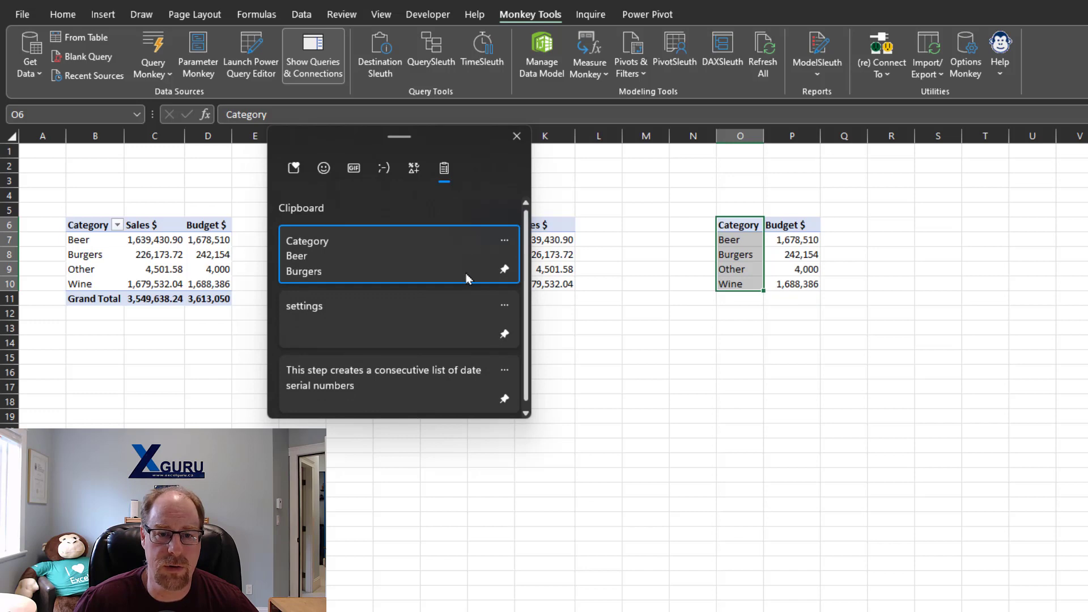
mouse_move(454, 408)
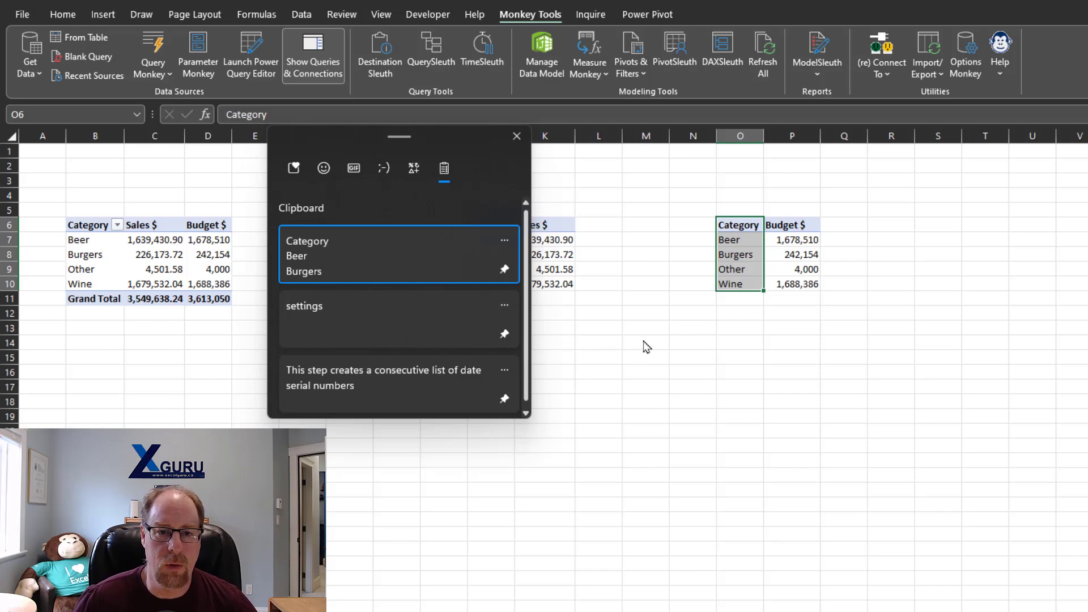
click(516, 136)
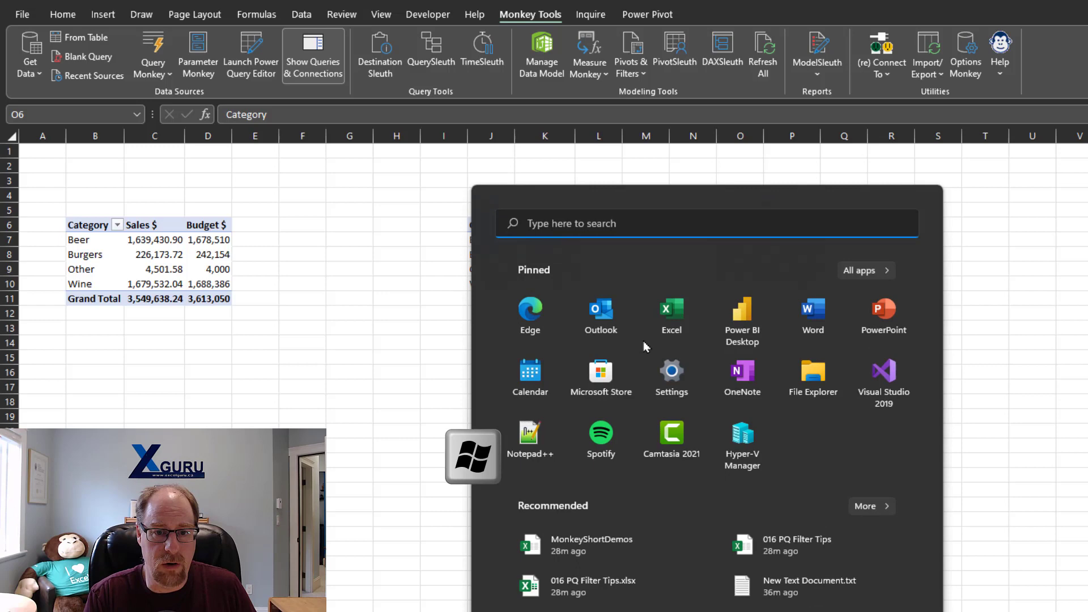
- Search 'set' to launch Settings and scroll to check that Clipboard history is on
text(set)
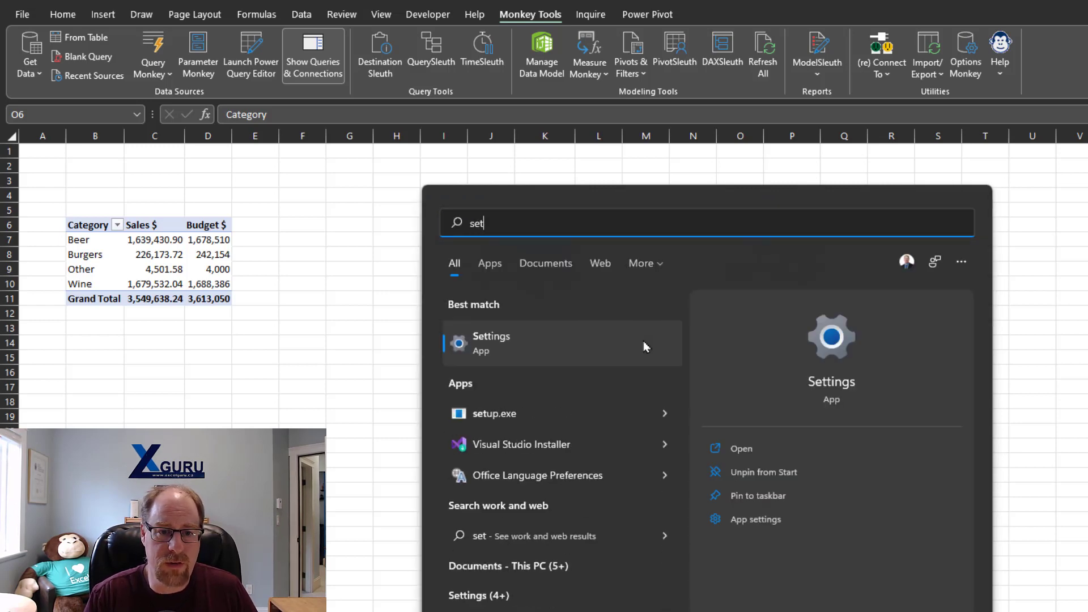
key(win+v)
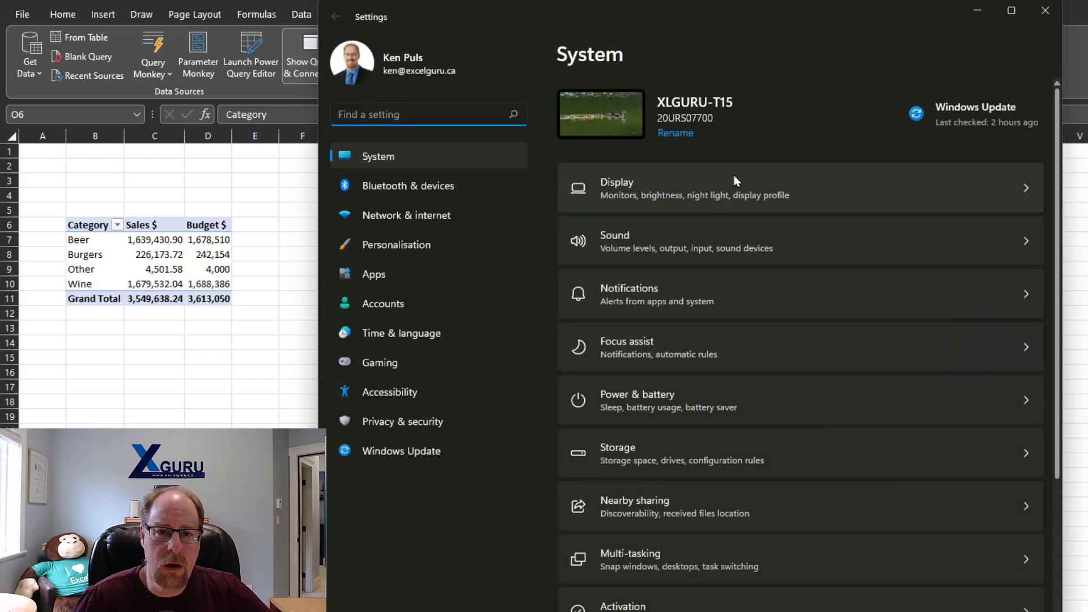
scroll(down, 3)
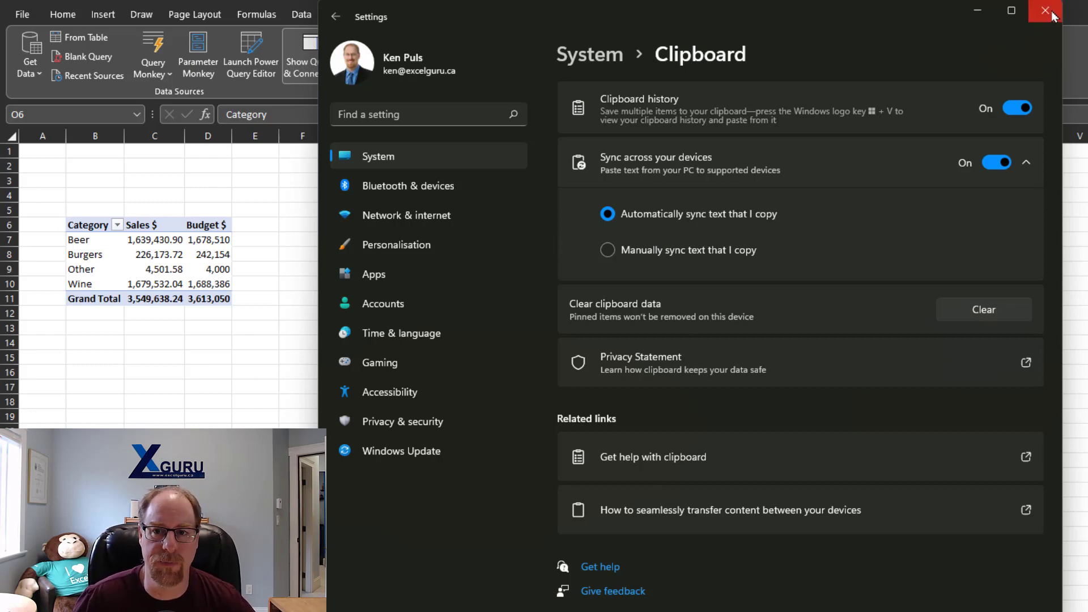
- Close the Settings window and reopen clipboard history over the Excel workbook
click(1045, 12)
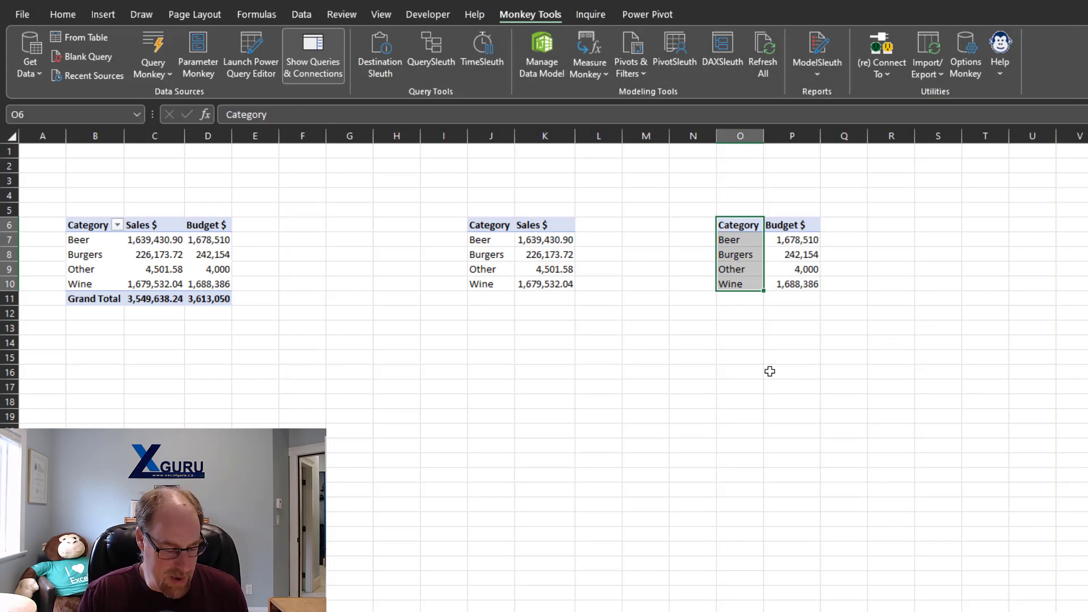
key(win+v)
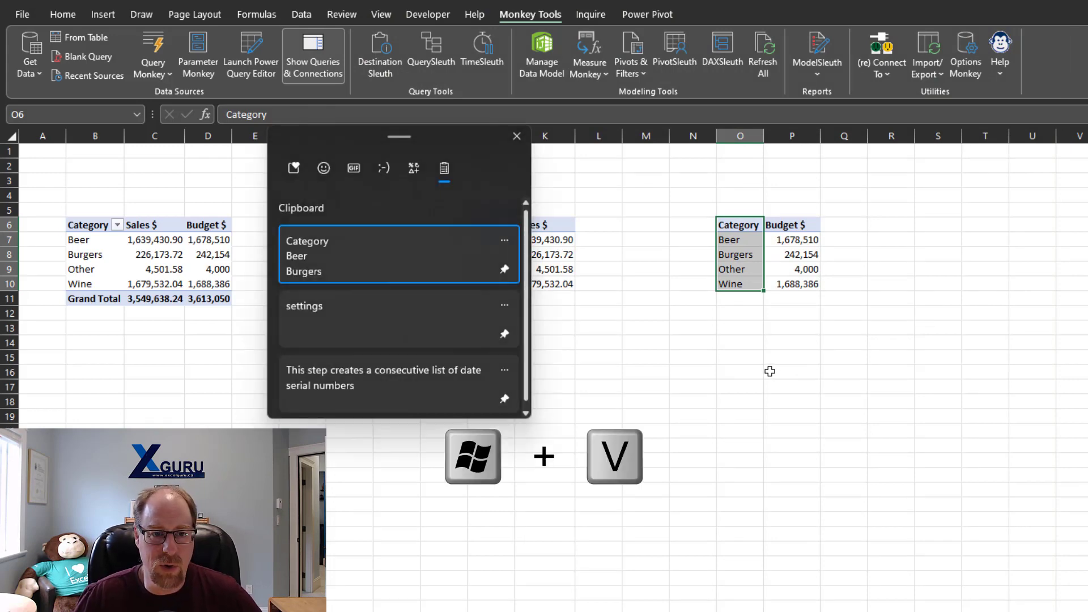